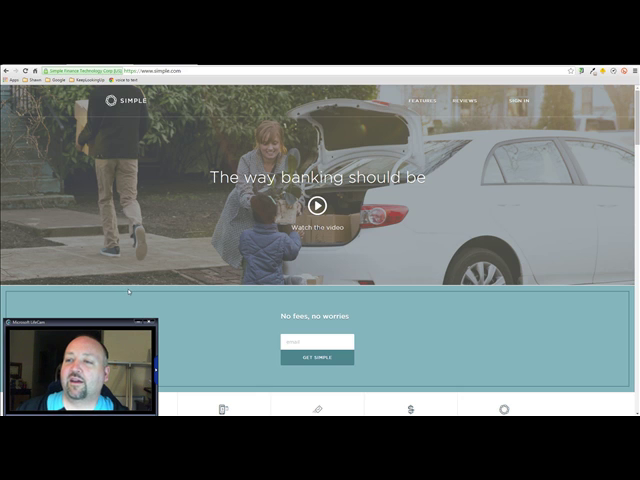
scroll("down", 3)
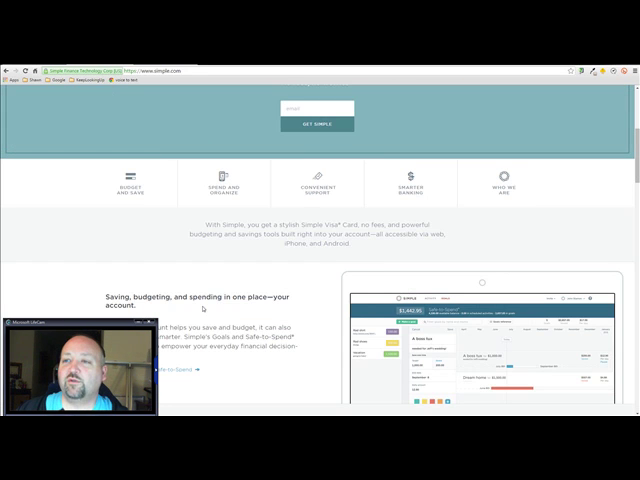